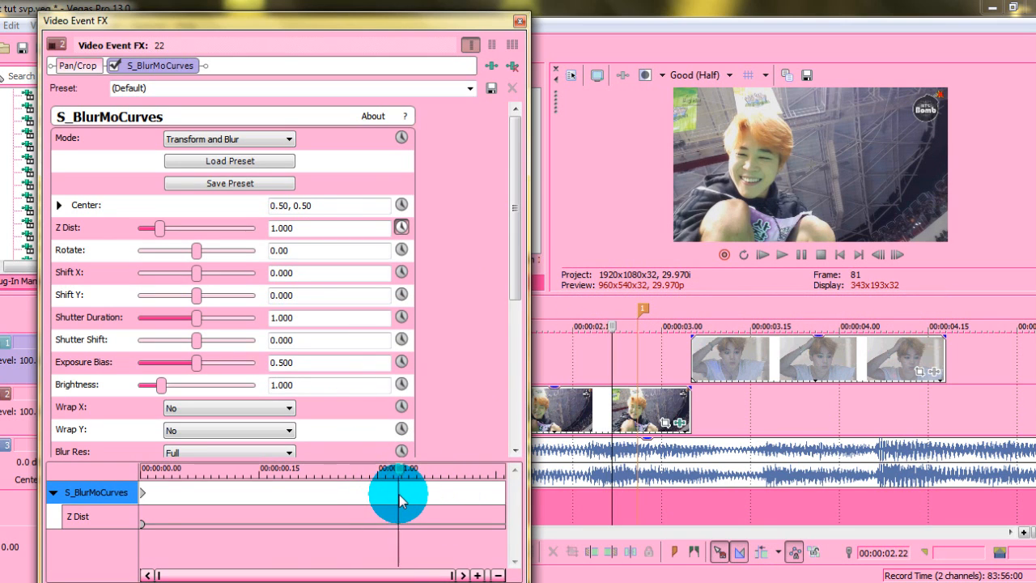
- Set Z Dist to 0.900, then add a 1.300 keyframe near the clip's end
{"action": "left_click", "coordinate": [159, 227]}
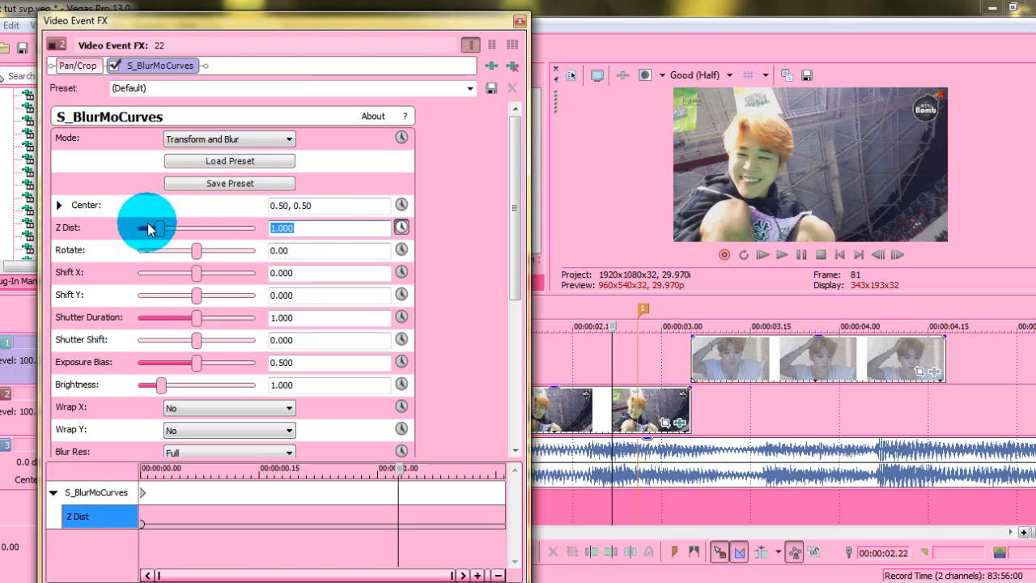
{"action": "left_click_drag", "start_coordinate": [149, 227], "coordinate": [159, 226]}
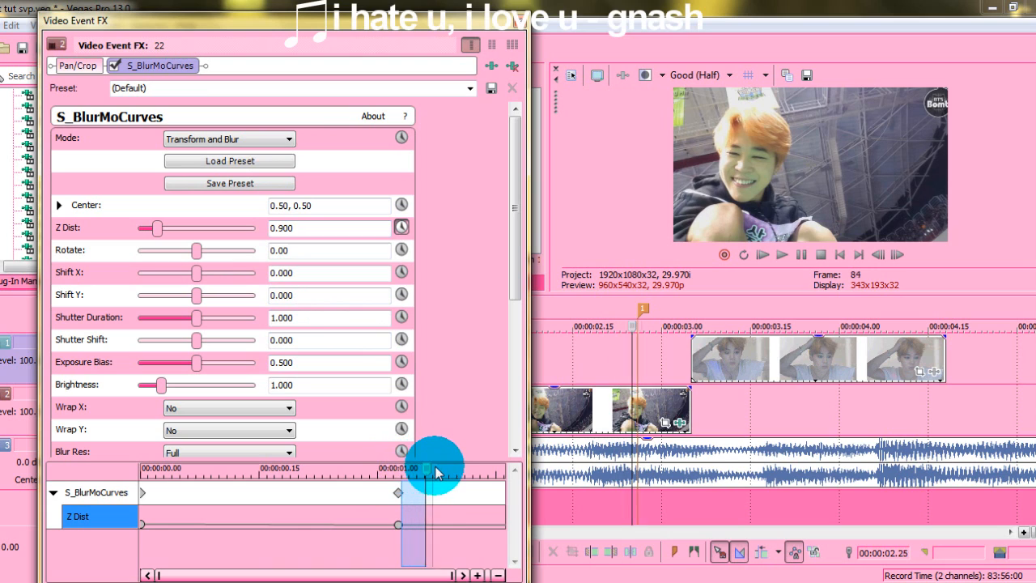
{"action": "left_click", "coordinate": [330, 226]}
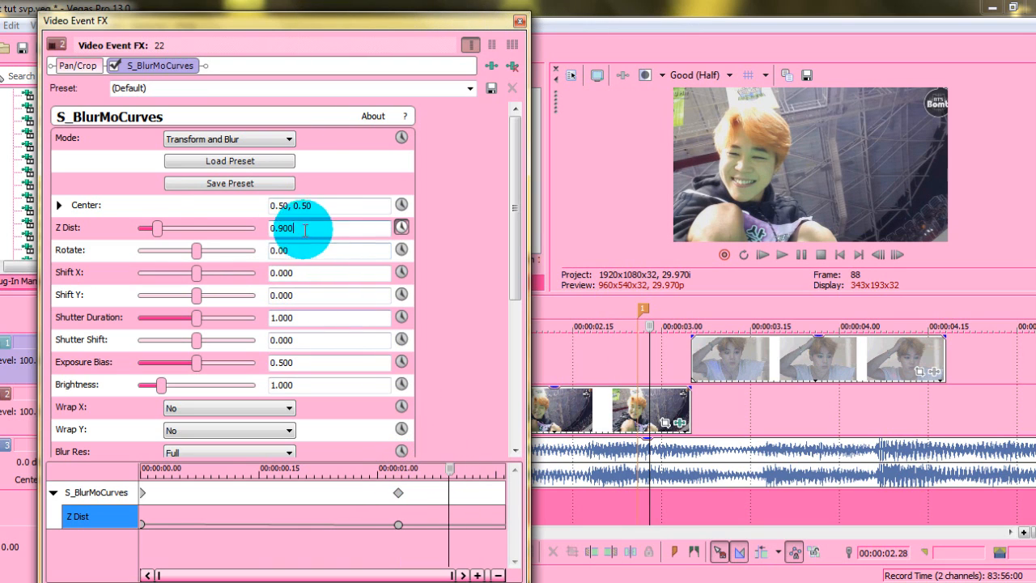
{"action": "type", "text": "1"}
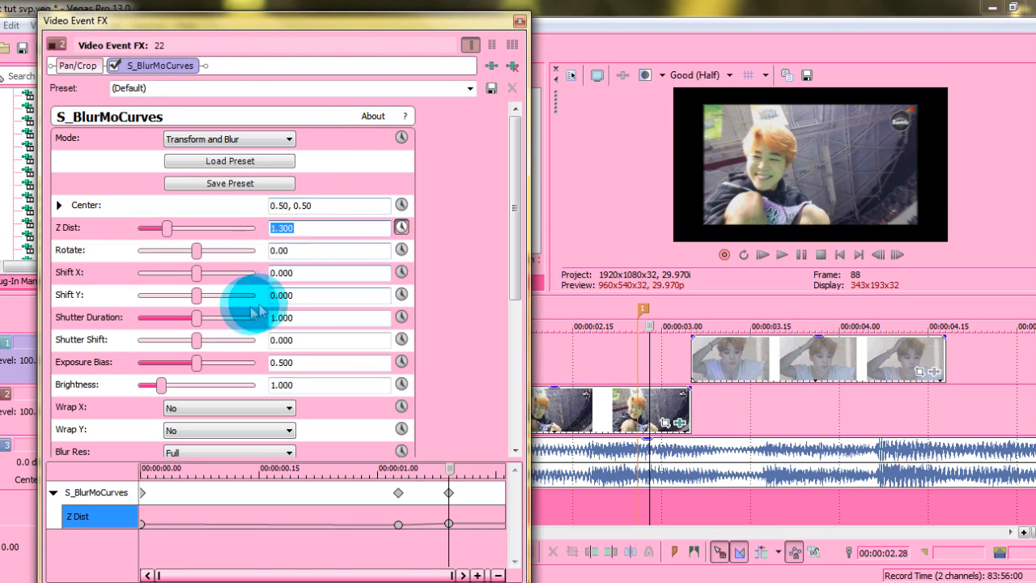
- Set Wrap X and Wrap Y to Reflect and raise Shutter Duration to 1.500
{"action": "left_click", "coordinate": [230, 408]}
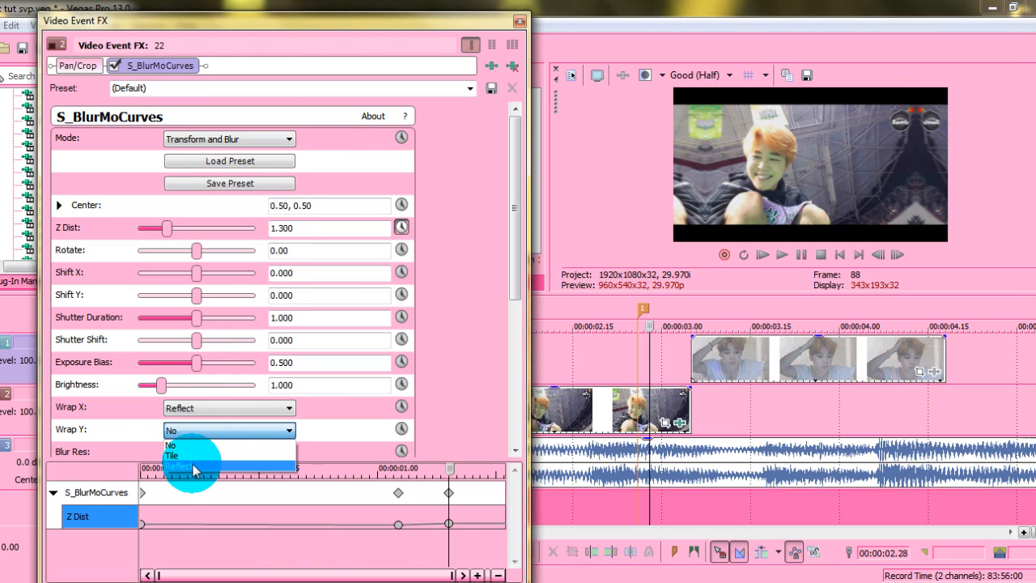
{"action": "left_click", "coordinate": [191, 467]}
{"action": "type", "text": "1"}
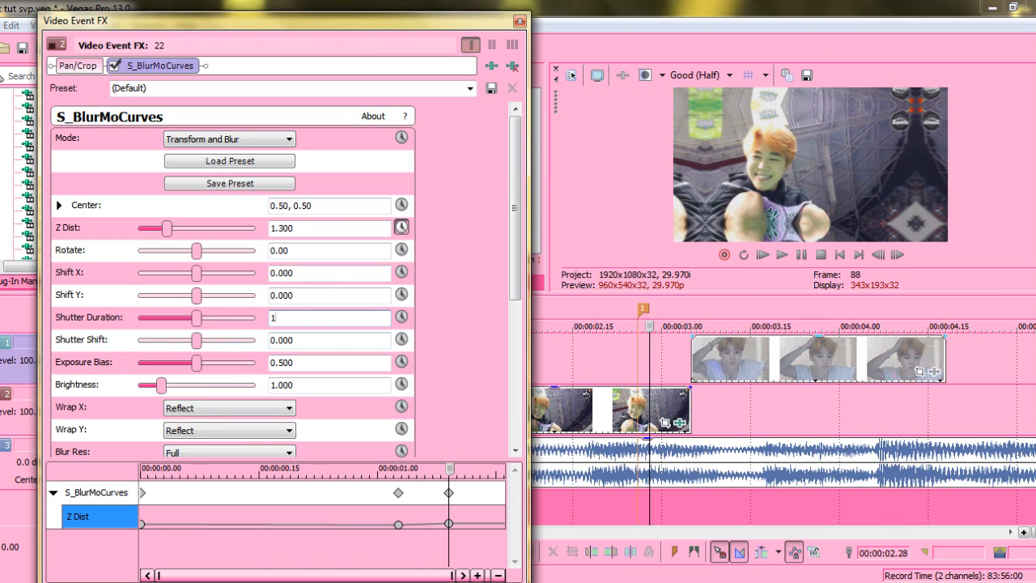
{"action": "left_click_drag", "start_coordinate": [192, 317], "coordinate": [225, 317]}
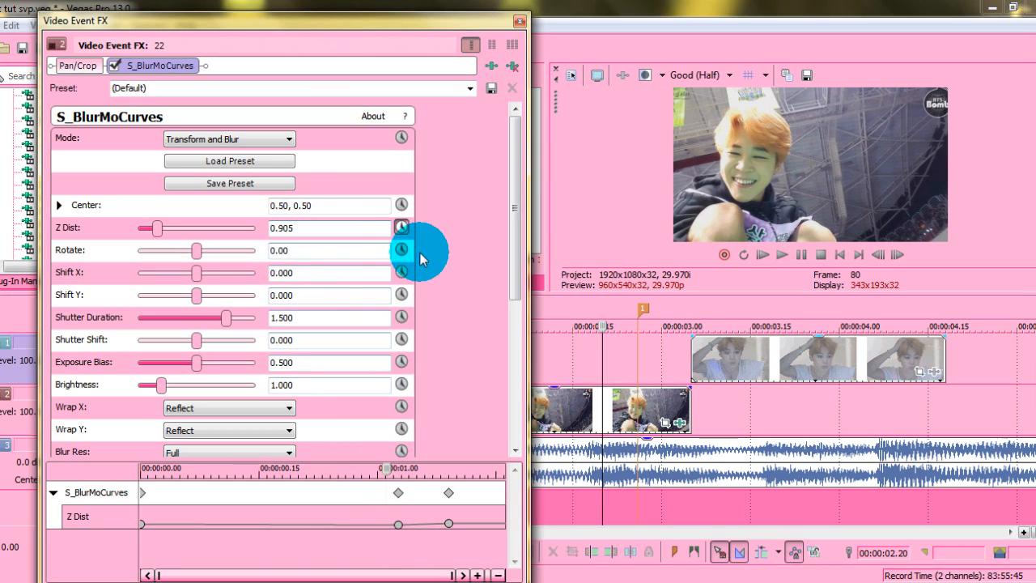
- Enable Rotate animation on the first clip, close its FX, and open the second clip's S_BlurMoCurves settings
{"action": "left_click", "coordinate": [402, 249]}
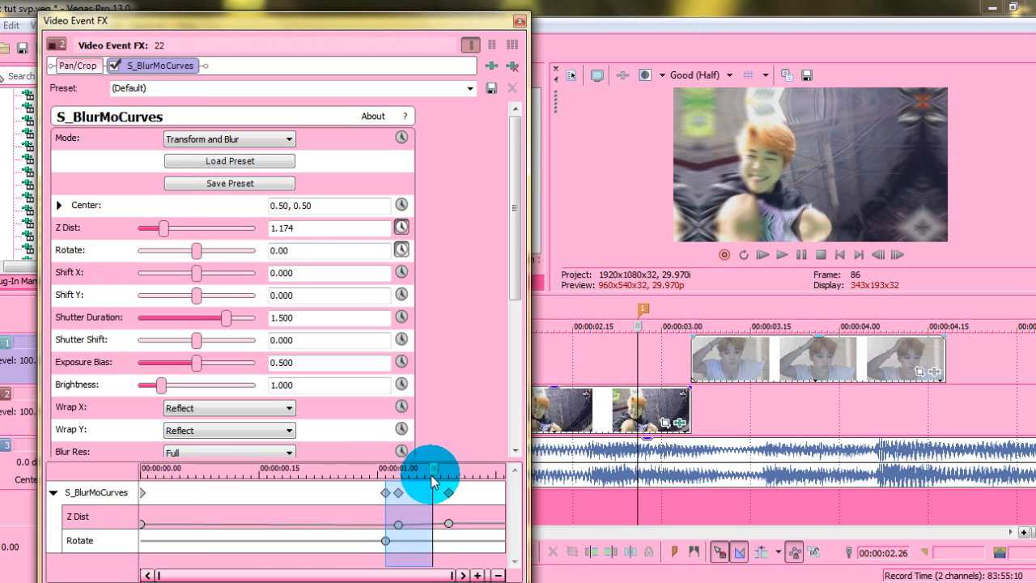
{"action": "left_click_drag", "start_coordinate": [198, 249], "coordinate": [208, 249]}
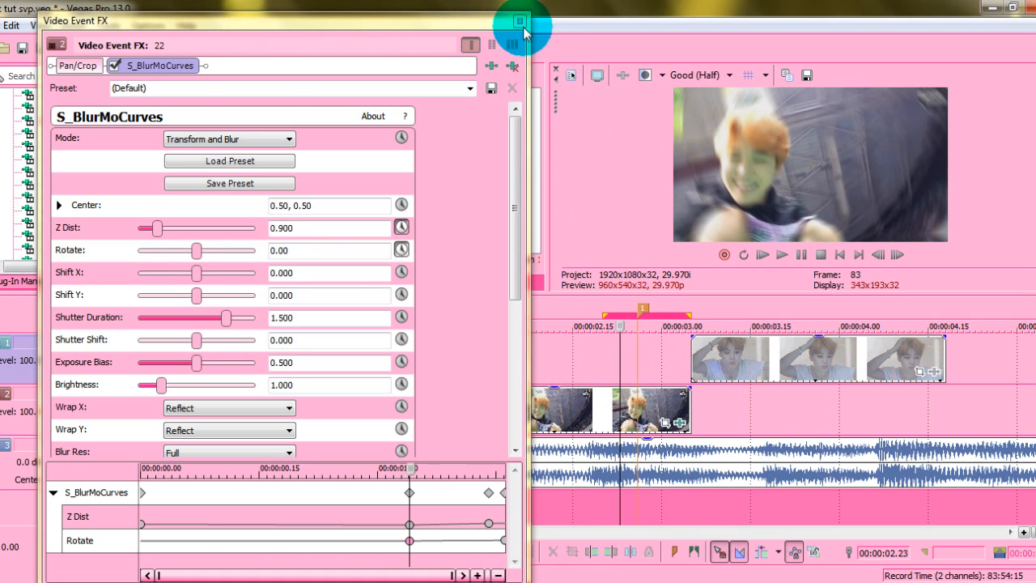
{"action": "left_click", "coordinate": [518, 19]}
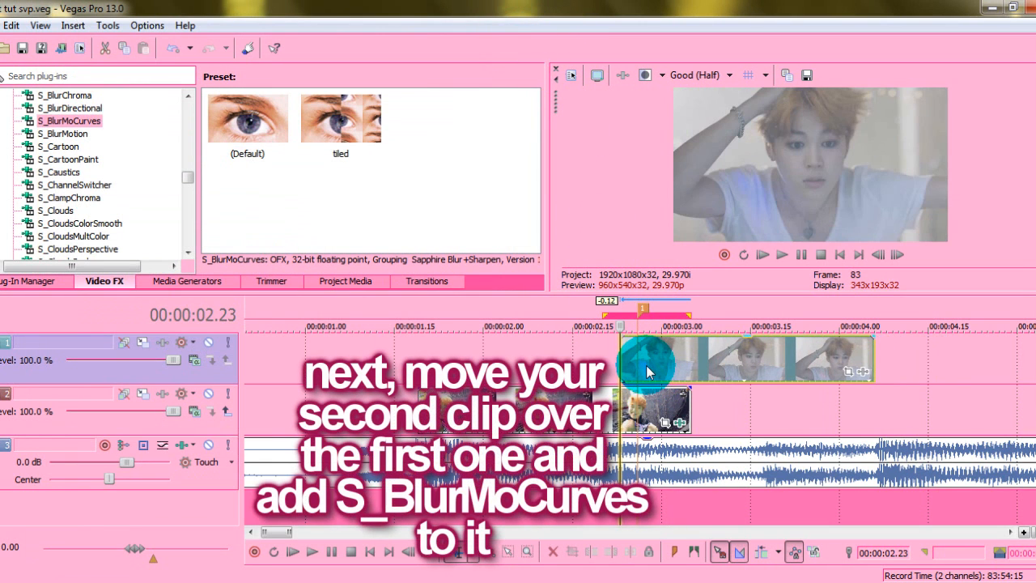
{"action": "left_click", "coordinate": [246, 117]}
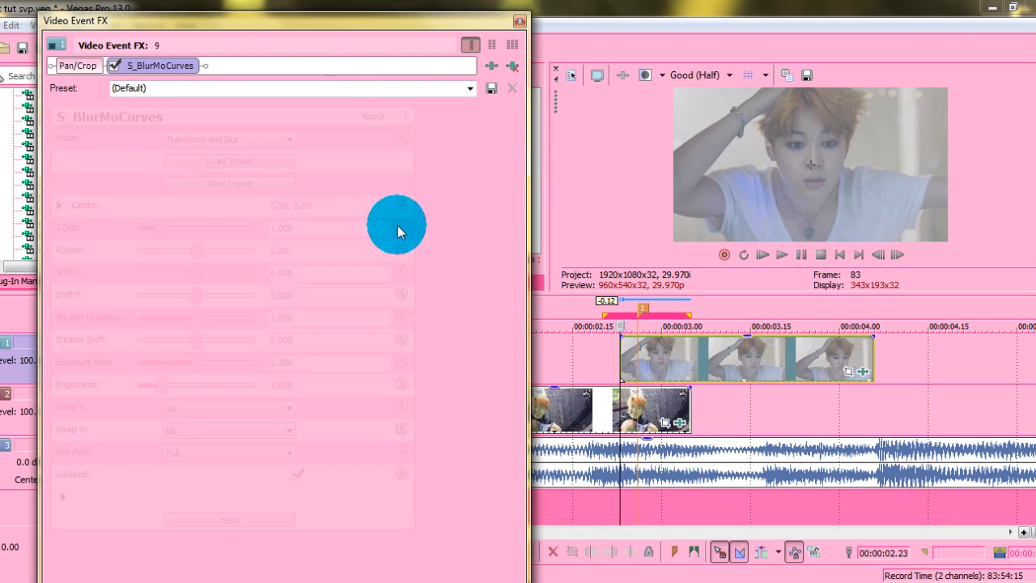
- Set the second clip's Z Dist to 0.800 and Shutter Duration to 1.500
{"action": "left_click", "coordinate": [401, 226]}
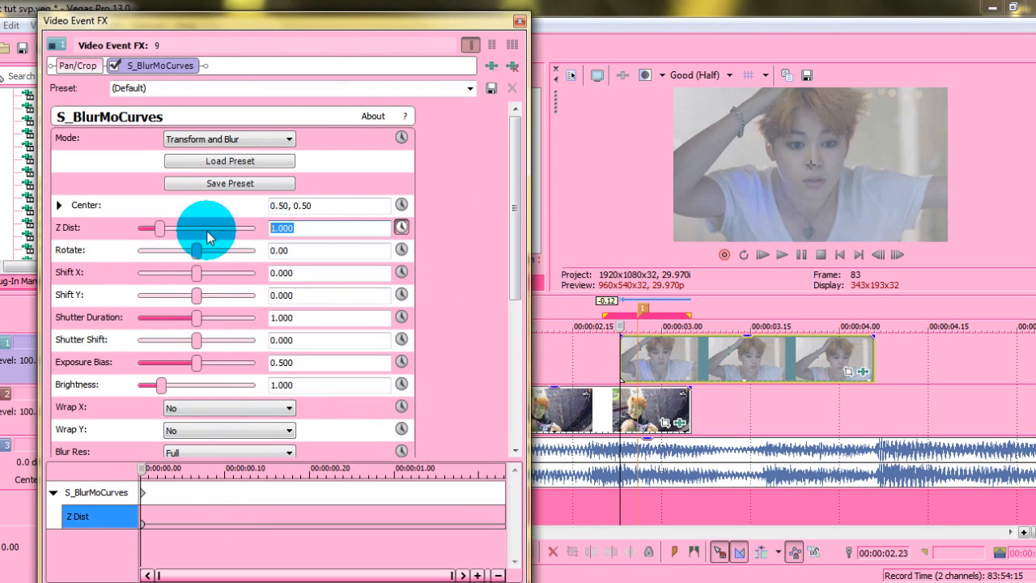
{"action": "left_click_drag", "start_coordinate": [159, 228], "coordinate": [156, 228]}
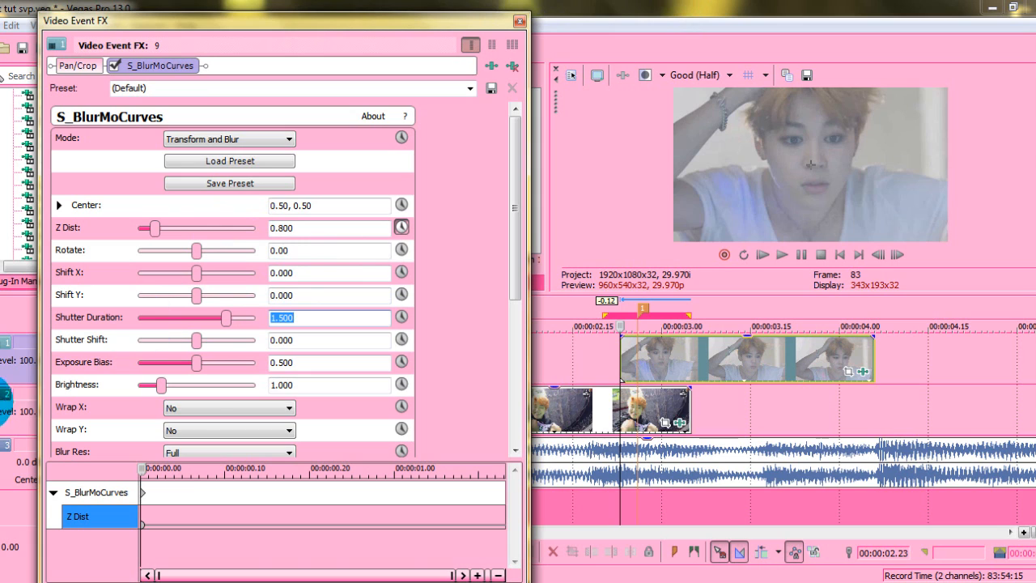
{"action": "left_click", "coordinate": [289, 431]}
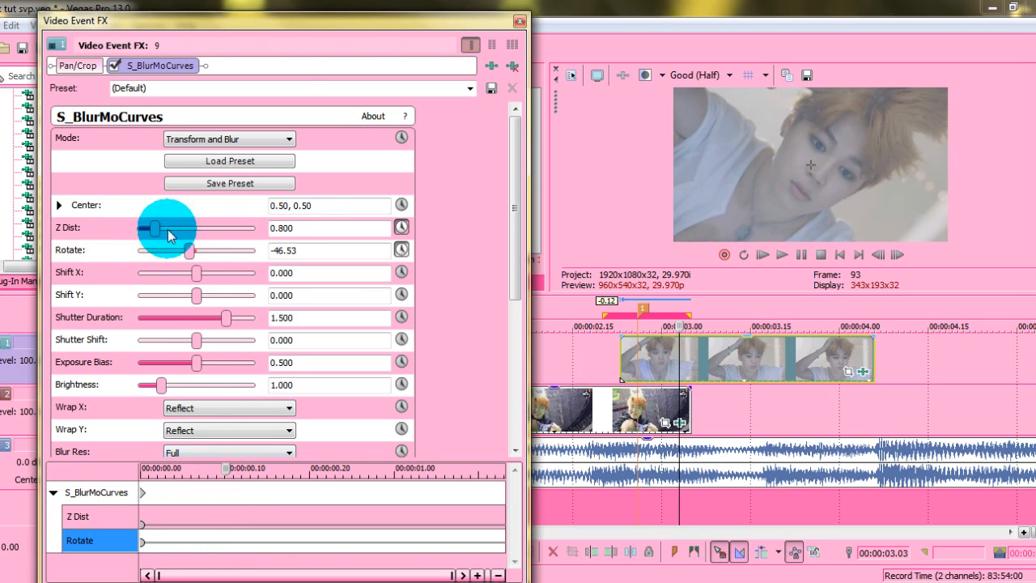
- Keyframe Z Dist back to 1.000 and Rotate to 0.00 around 0:10, then scrub to check
{"action": "left_click_drag", "start_coordinate": [149, 226], "coordinate": [159, 227]}
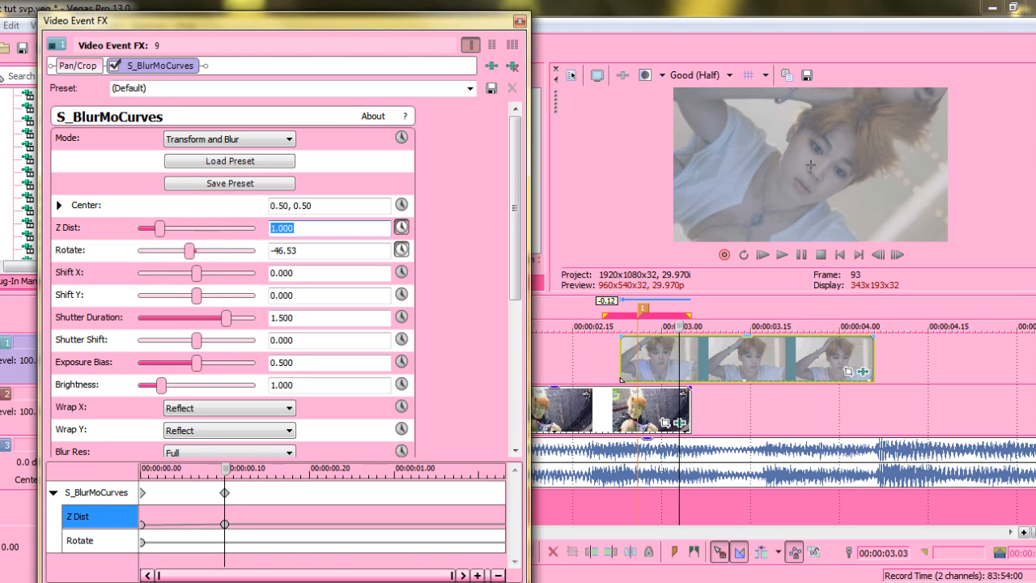
{"action": "left_click", "coordinate": [267, 485]}
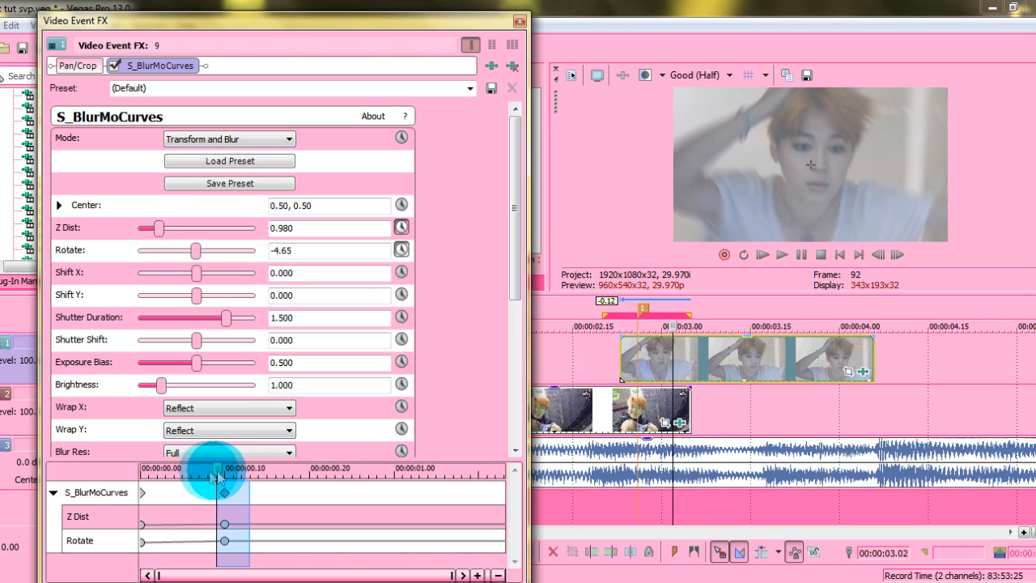
{"action": "left_click_drag", "start_coordinate": [218, 473], "coordinate": [153, 472]}
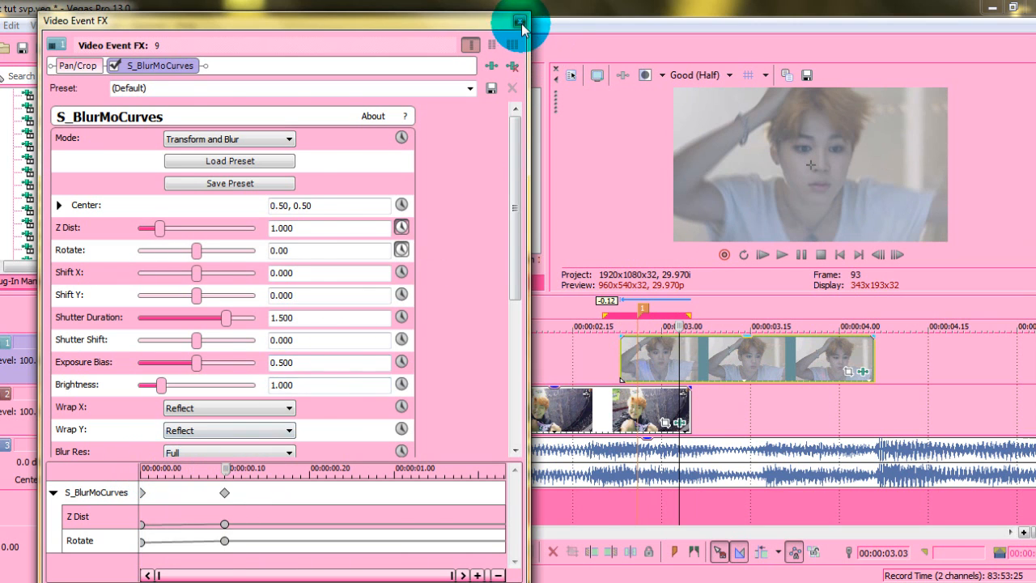
- Close the FX window, fade the second clip in to 00:00:00.05, and bring up its context menu
{"action": "left_click", "coordinate": [519, 21]}
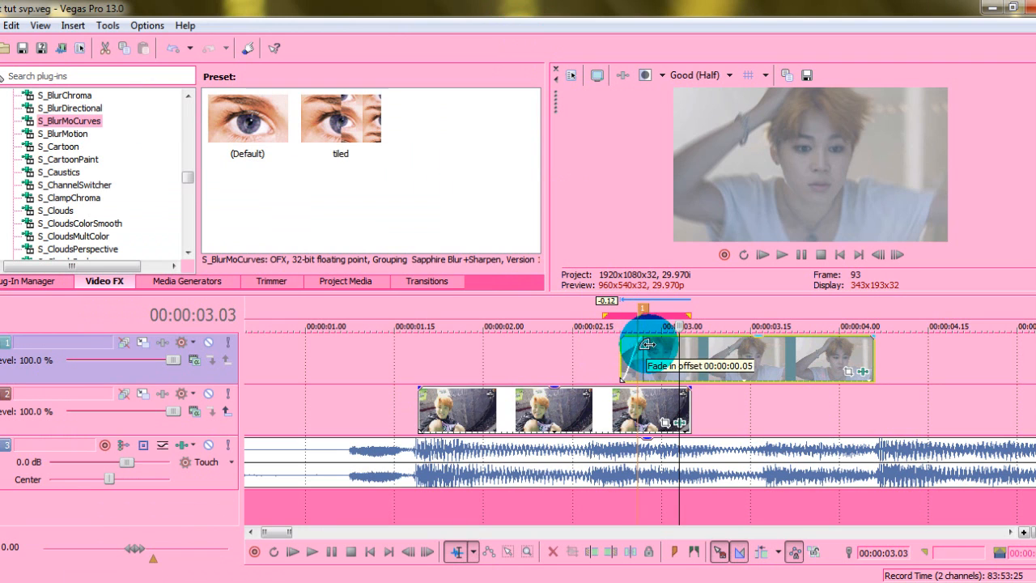
{"action": "left_click_drag", "start_coordinate": [647, 343], "coordinate": [615, 360]}
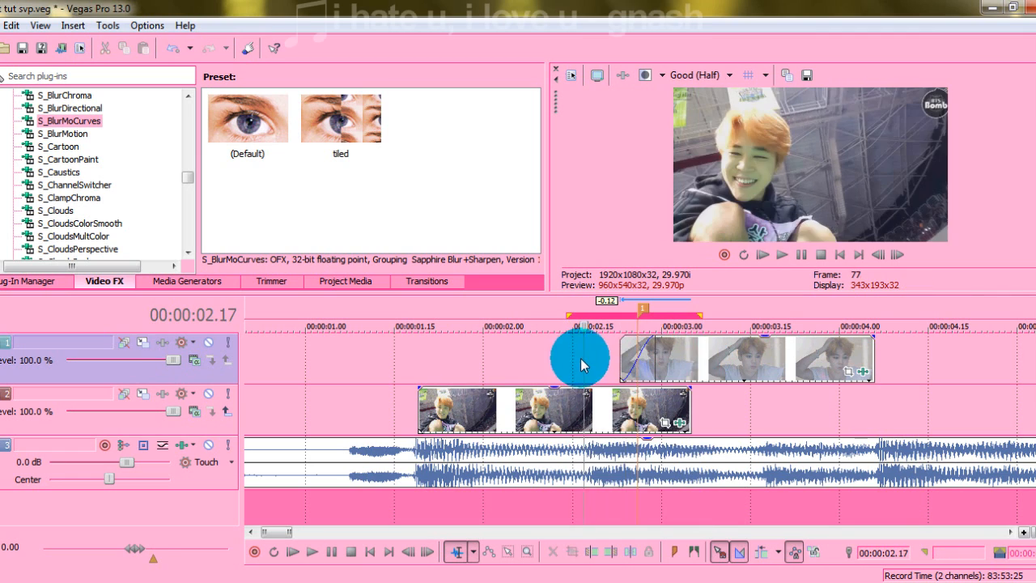
{"action": "right_click", "coordinate": [623, 364]}
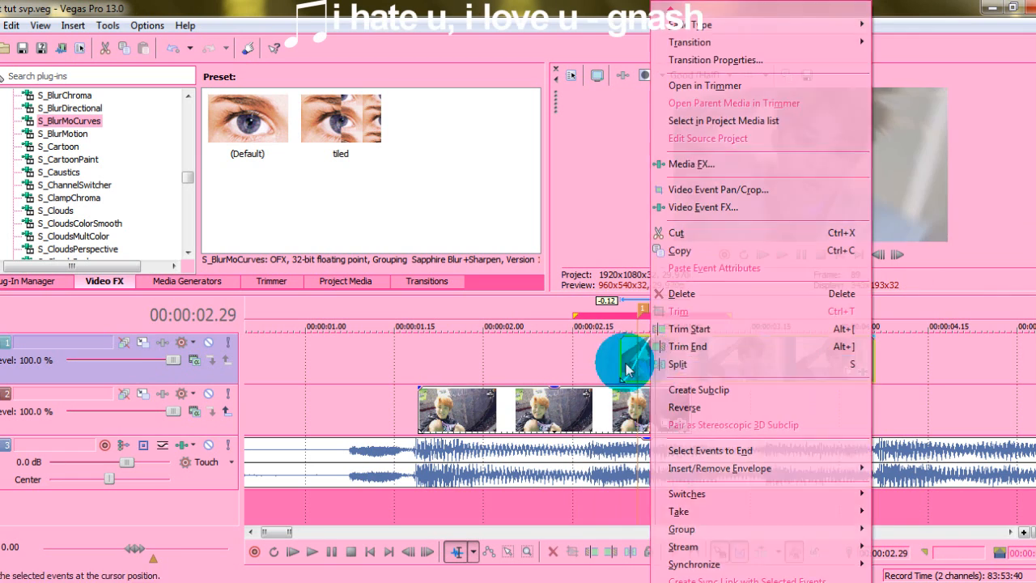